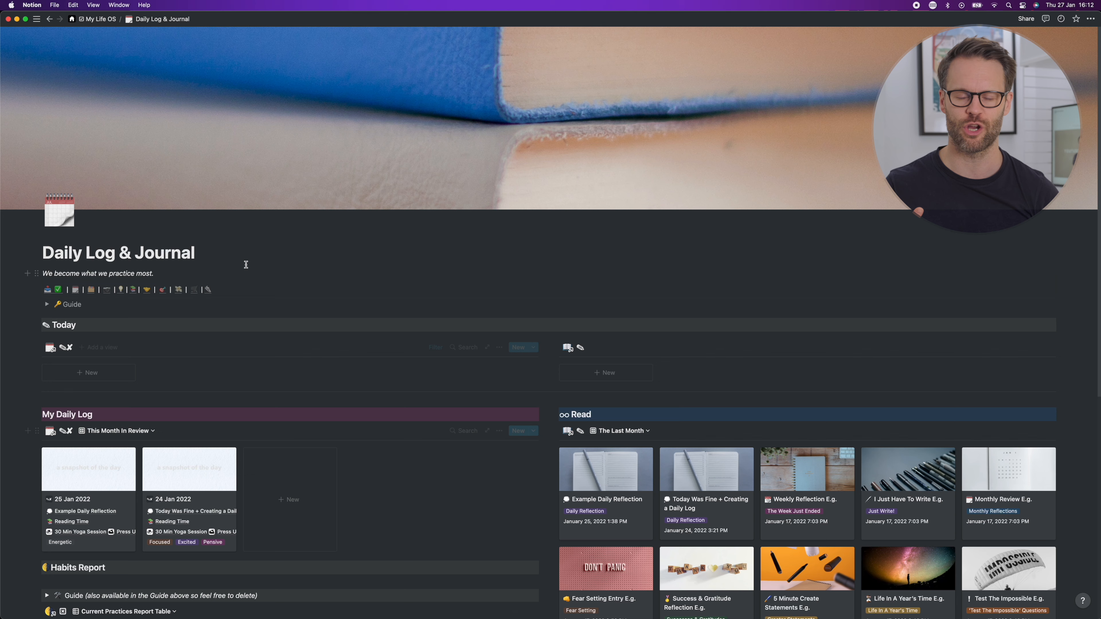
- Return to the My Life OS dashboard and remove the inbox gallery's unused Table view
{"action": "left_click", "coordinate": [95, 18]}
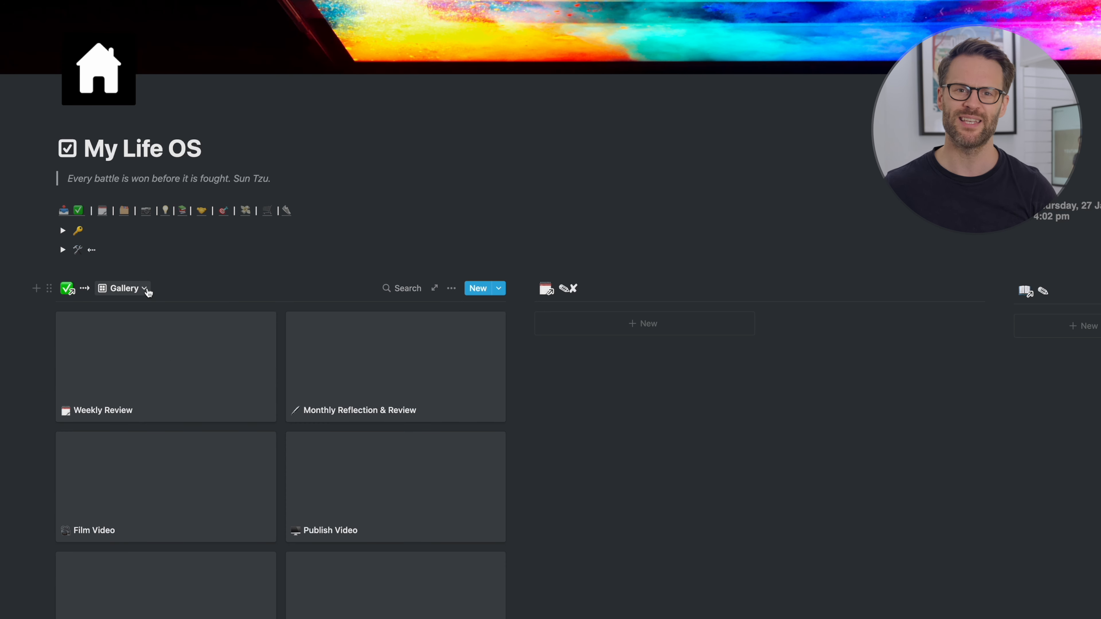
{"action": "left_click", "coordinate": [124, 287]}
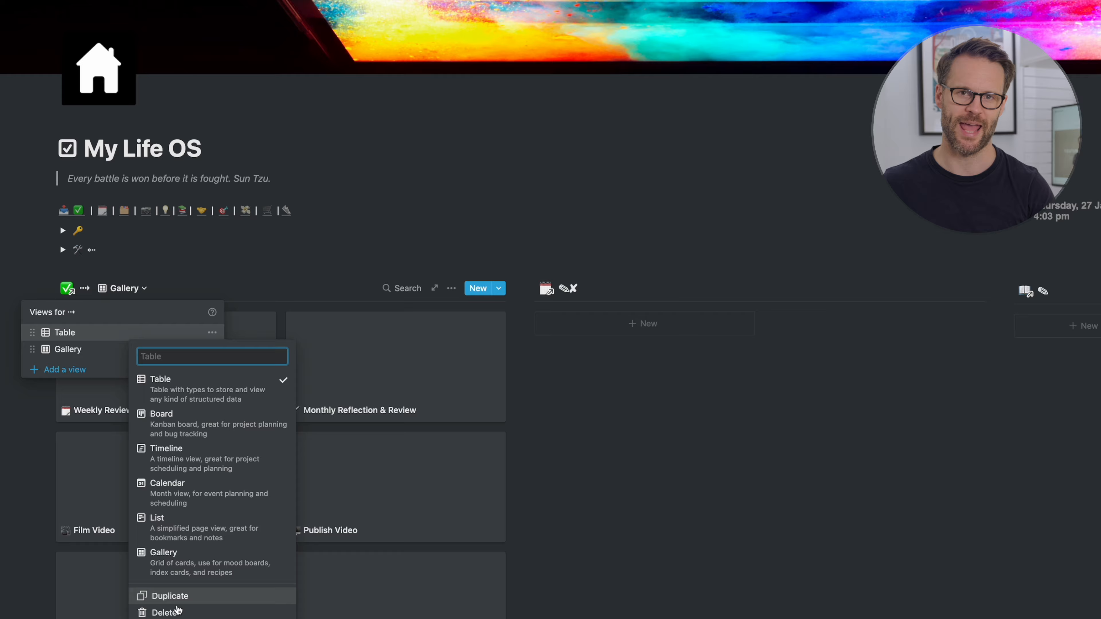
{"action": "left_click", "coordinate": [451, 288]}
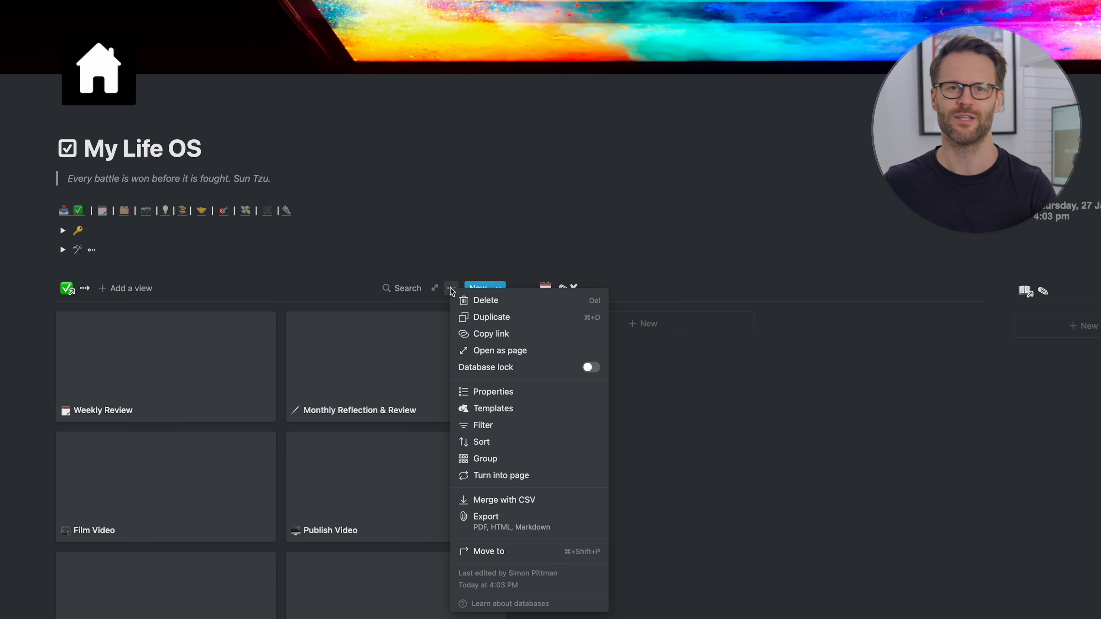
- Filter the inbox gallery to pages with an empty Name and Daily Priority As and When
{"action": "left_click", "coordinate": [482, 425]}
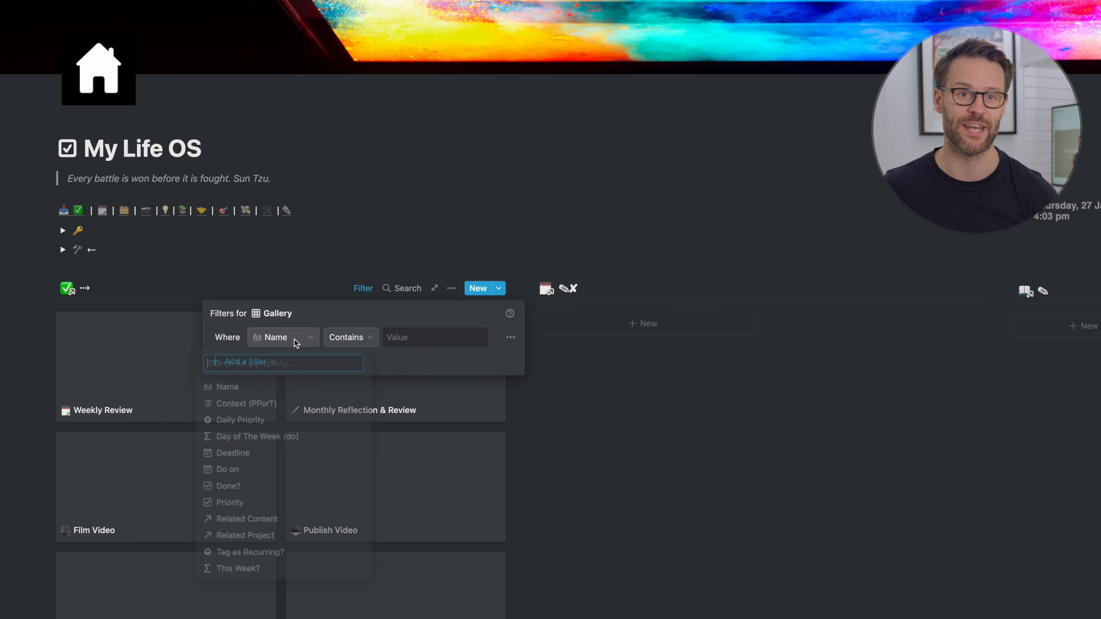
{"action": "left_click", "coordinate": [351, 337]}
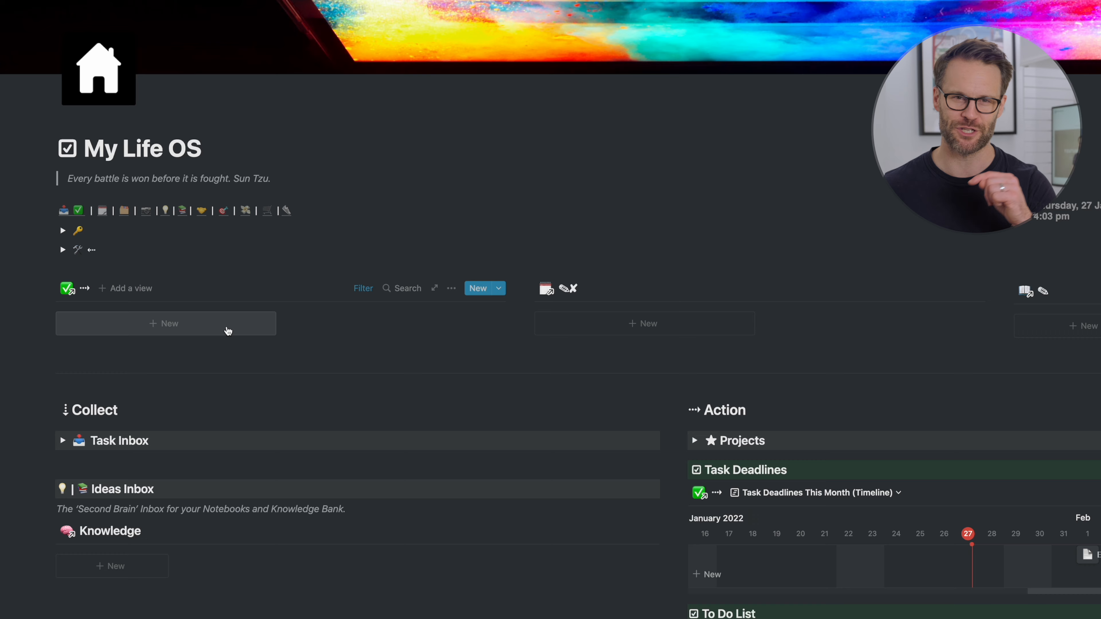
{"action": "left_click", "coordinate": [165, 322]}
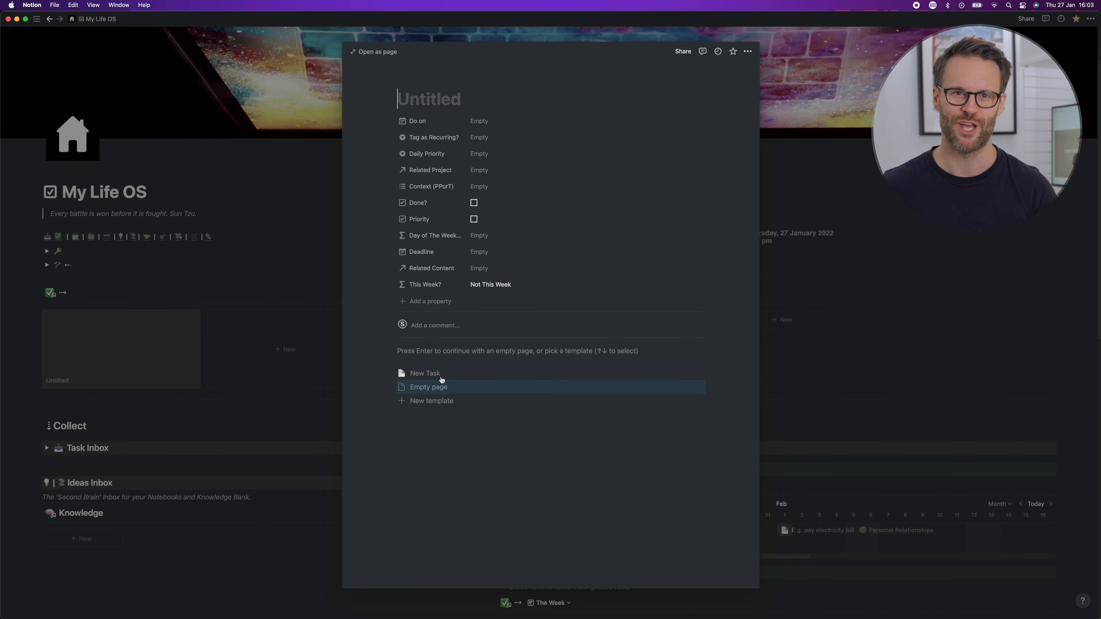
{"action": "left_click", "coordinate": [428, 387]}
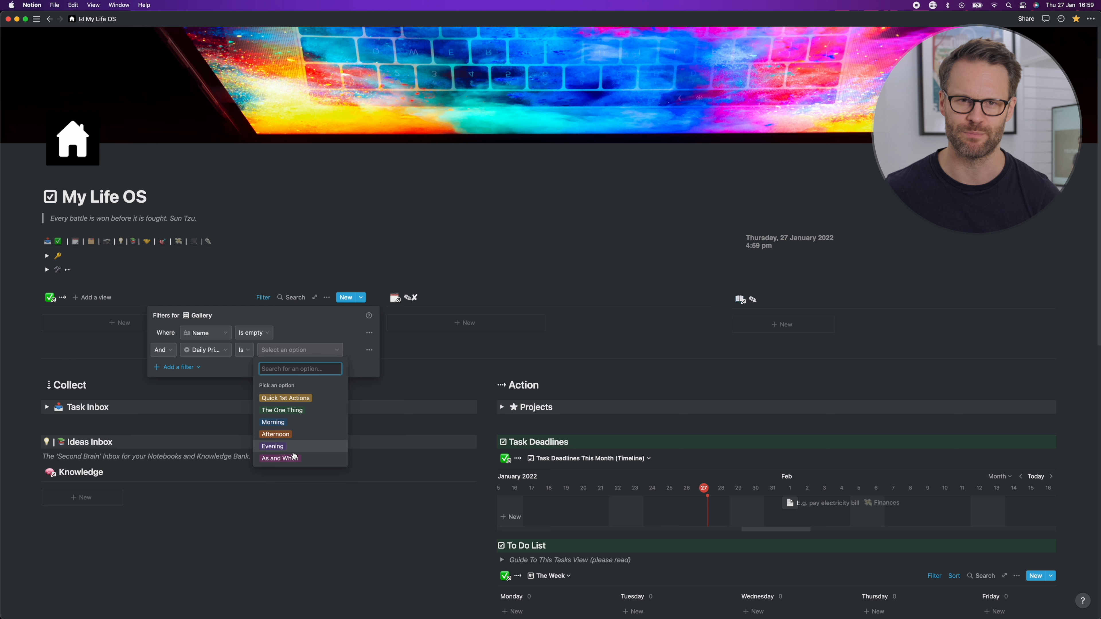
{"action": "left_click", "coordinate": [279, 458]}
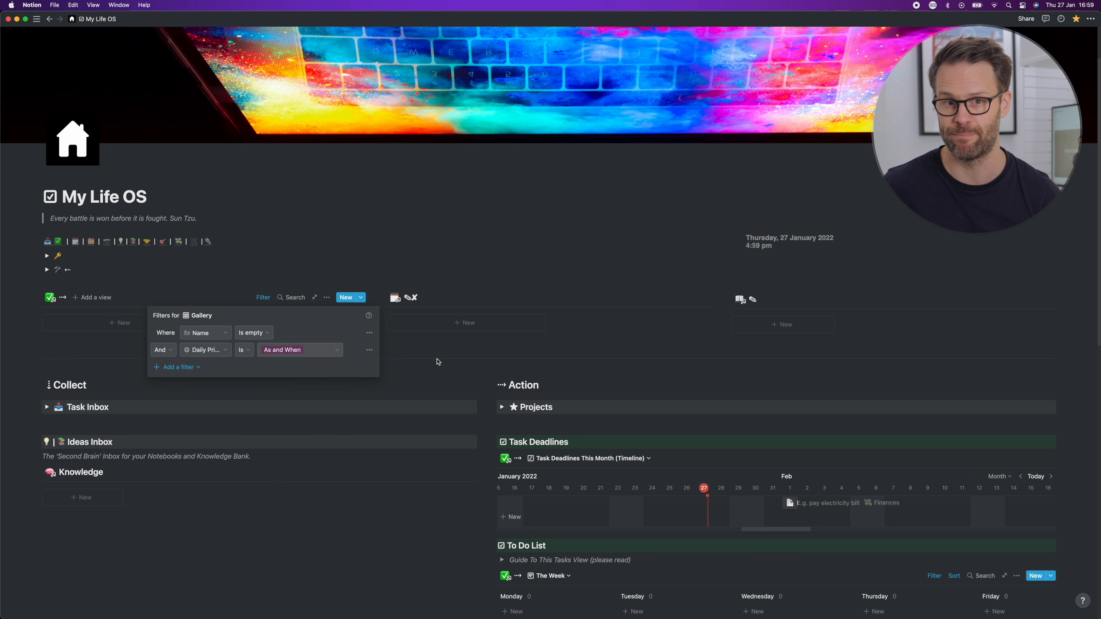
- Dismiss the inbox filter popup to reveal the To Do List table on the dashboard
{"action": "left_click", "coordinate": [345, 297]}
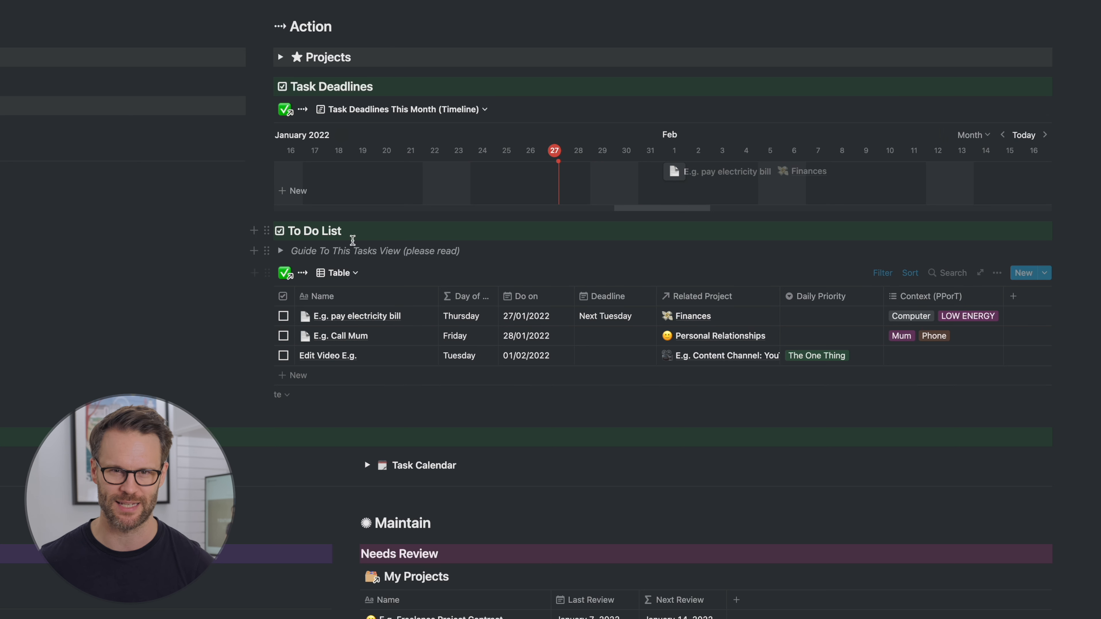
- Group the To Do List table by Do on date with empty groups hidden
{"action": "left_click", "coordinate": [996, 273]}
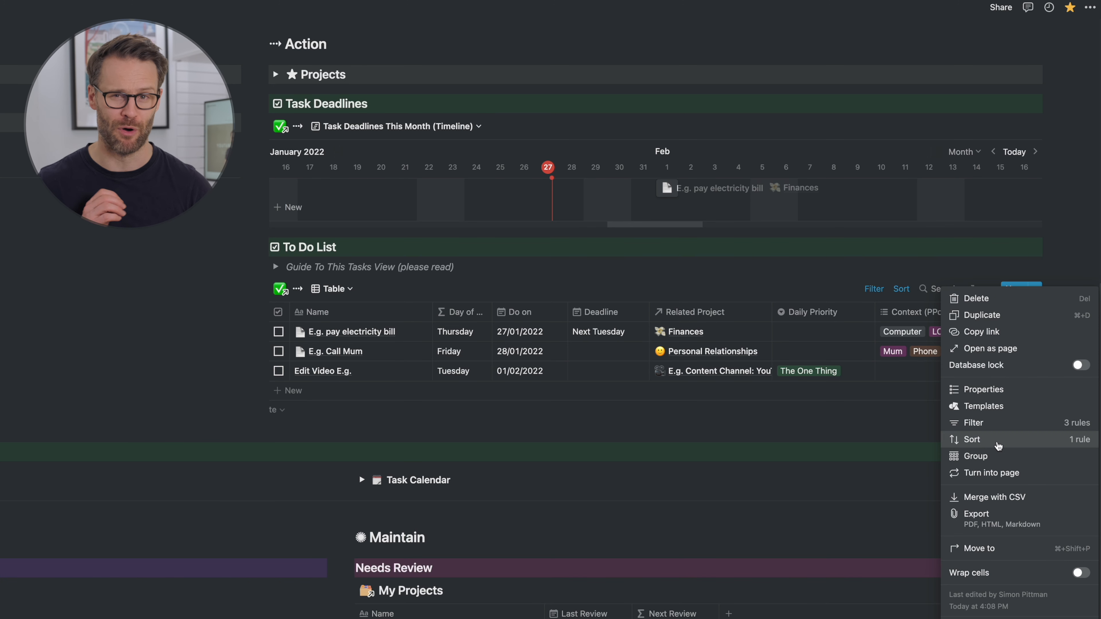
{"action": "left_click", "coordinate": [975, 455]}
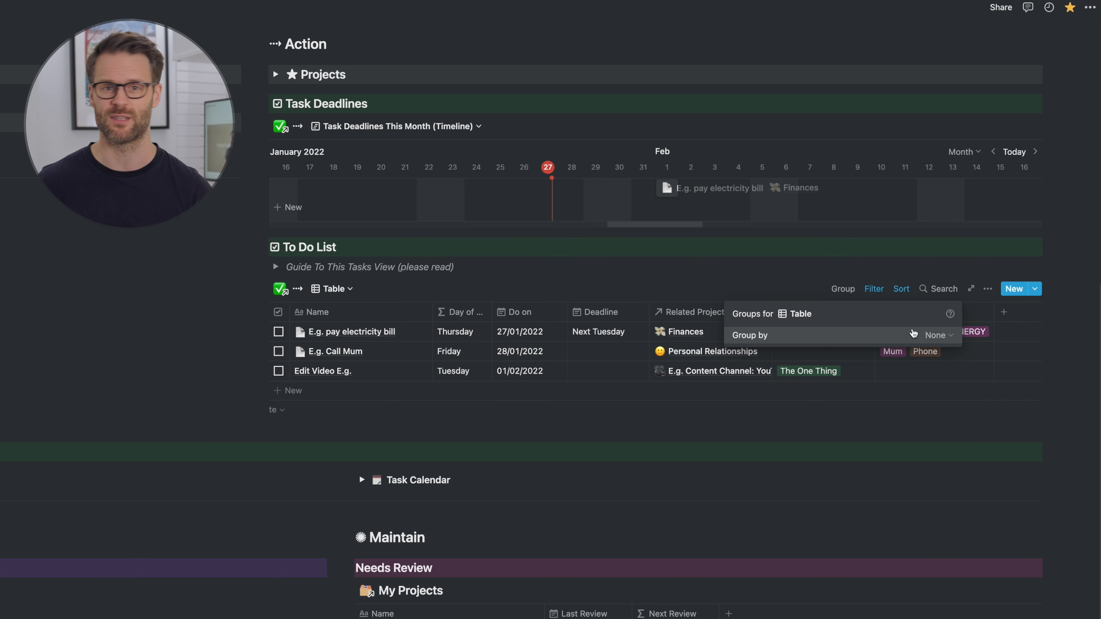
{"action": "left_click", "coordinate": [936, 335]}
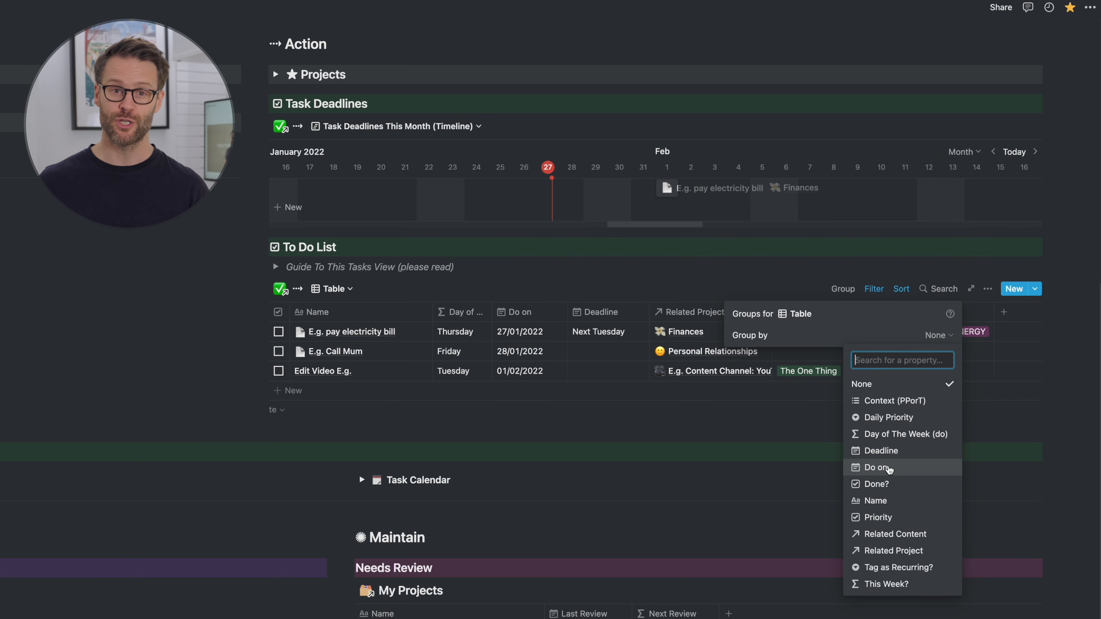
{"action": "left_click", "coordinate": [874, 467]}
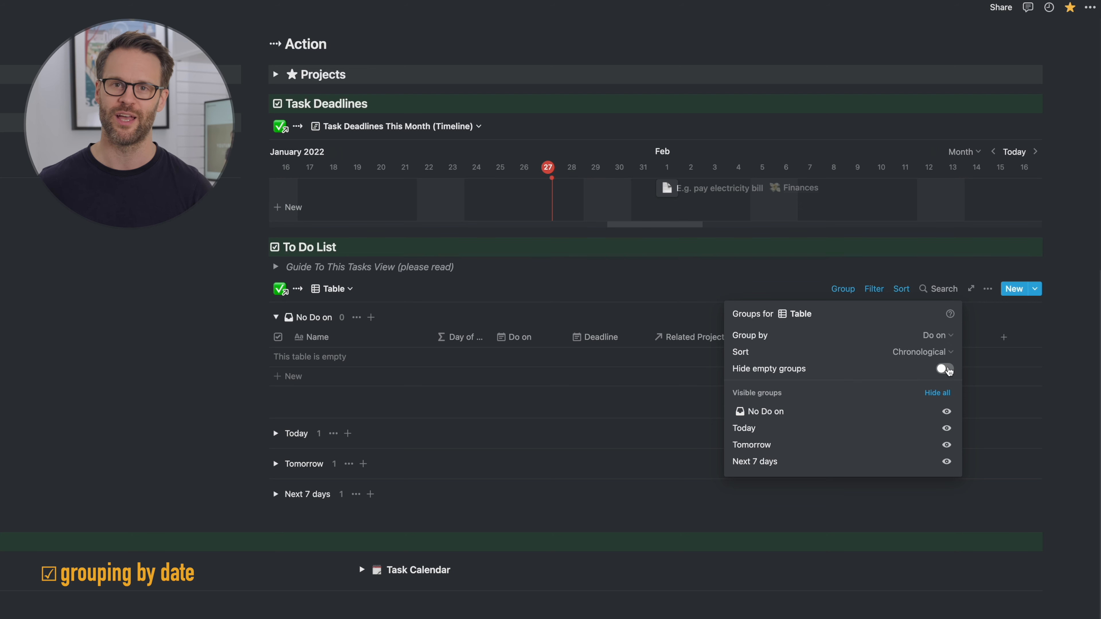
{"action": "left_click", "coordinate": [944, 369]}
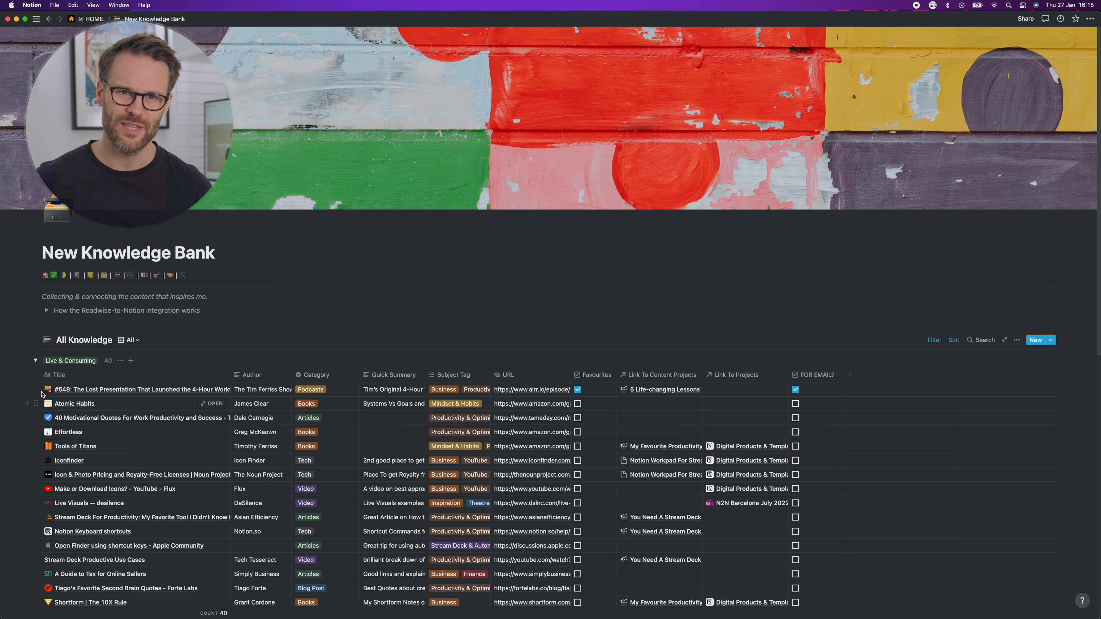
- Collapse the Live & Consuming and On Reading List groups
{"action": "left_click", "coordinate": [35, 361]}
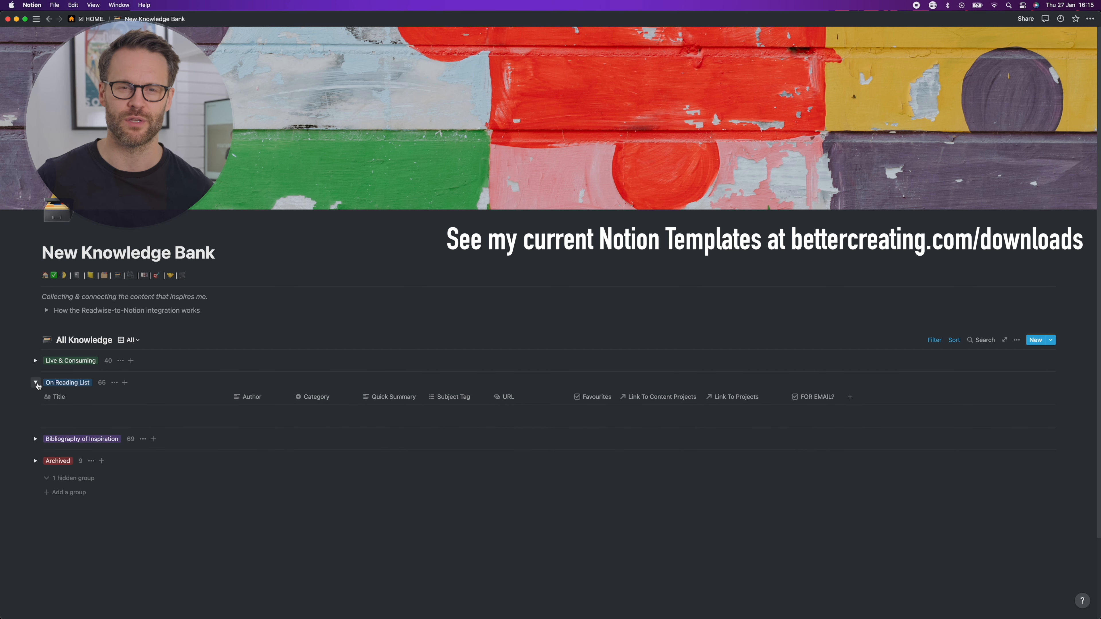
{"action": "left_click", "coordinate": [35, 382]}
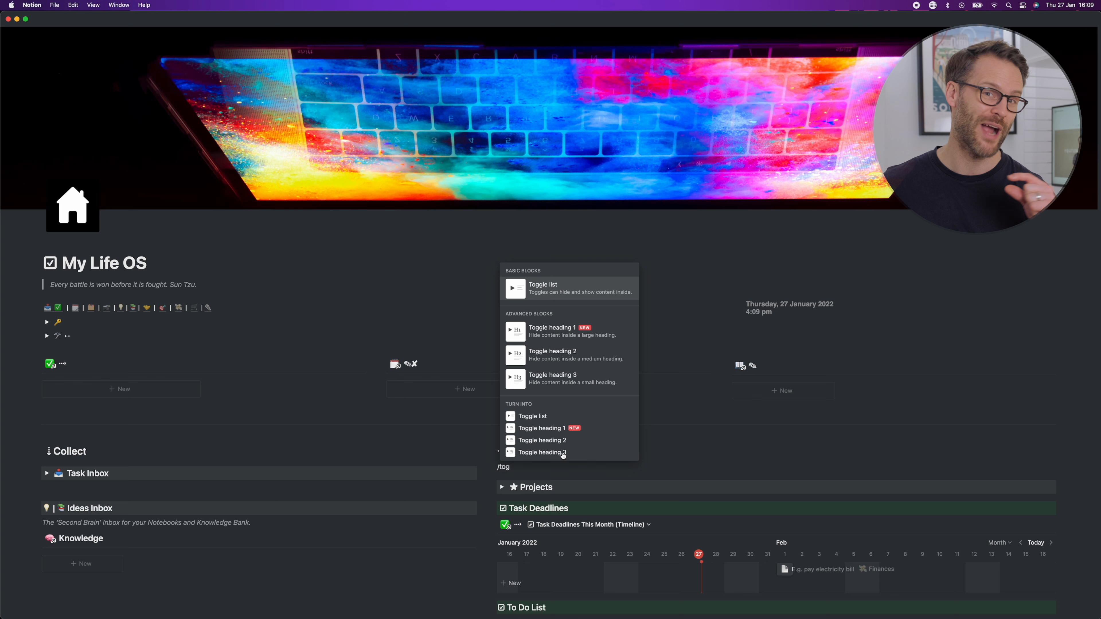
{"action": "mouse_move", "coordinate": [556, 428]}
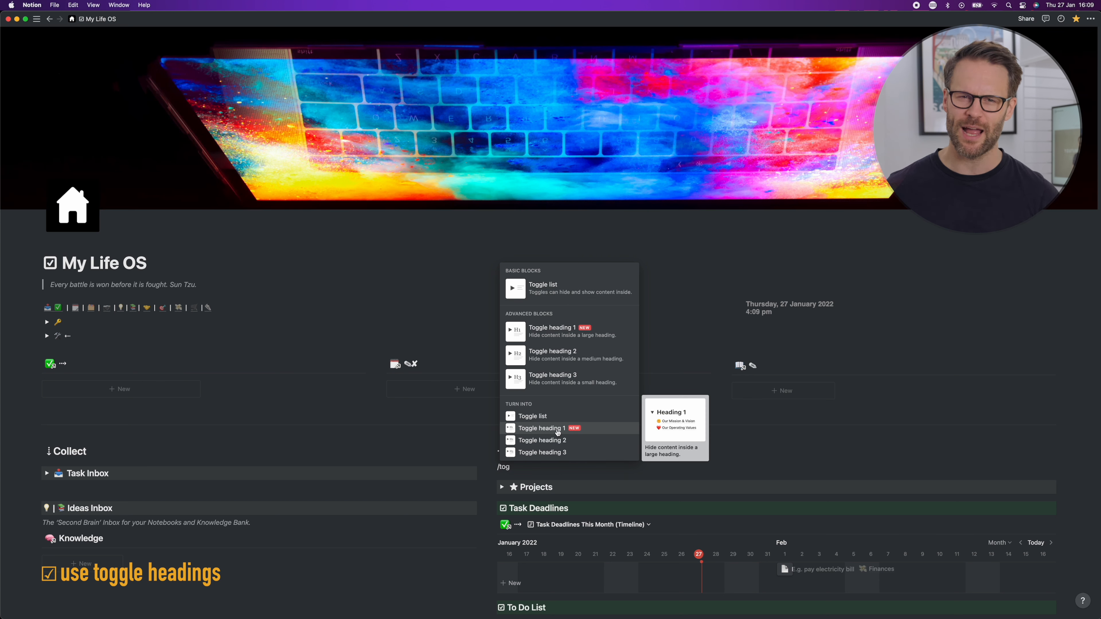
{"action": "mouse_move", "coordinate": [542, 452]}
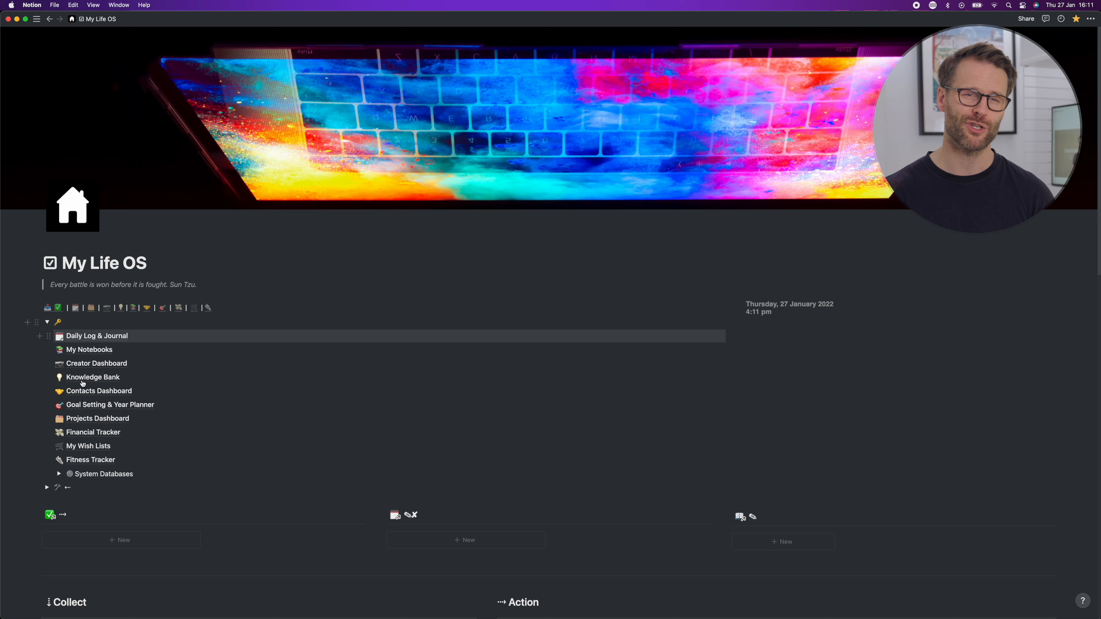
- Scroll down to the task database titled with the check and arrow symbols
{"action": "scroll", "scroll_direction": "down", "scroll_amount": 3}
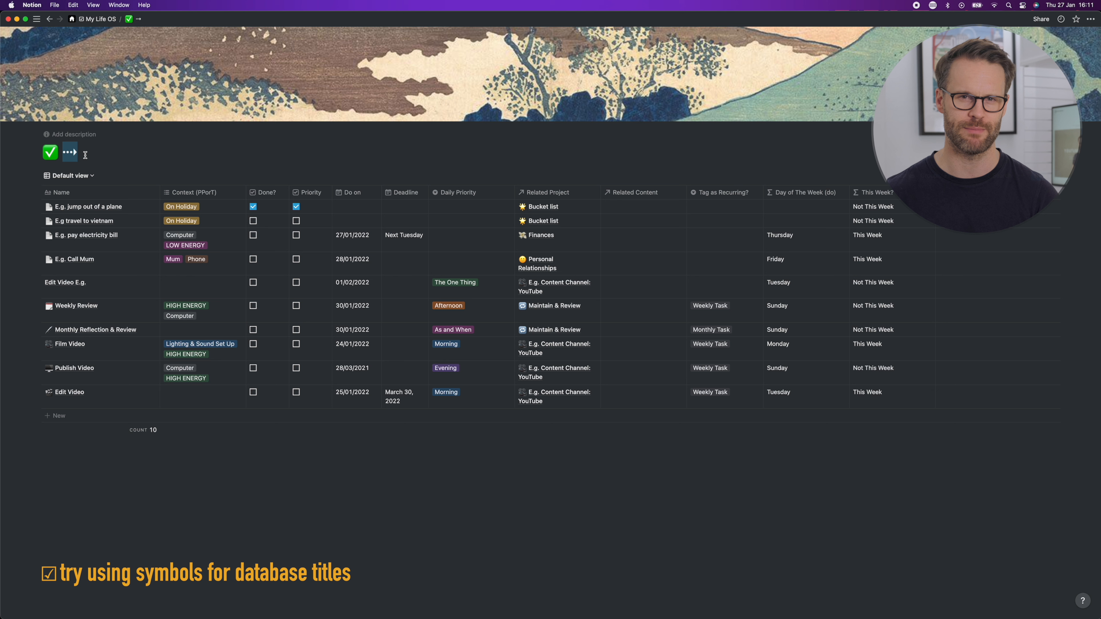
- Show the Daily Log & Journal page with the workspace sidebar expanded
{"action": "left_click", "coordinate": [50, 151]}
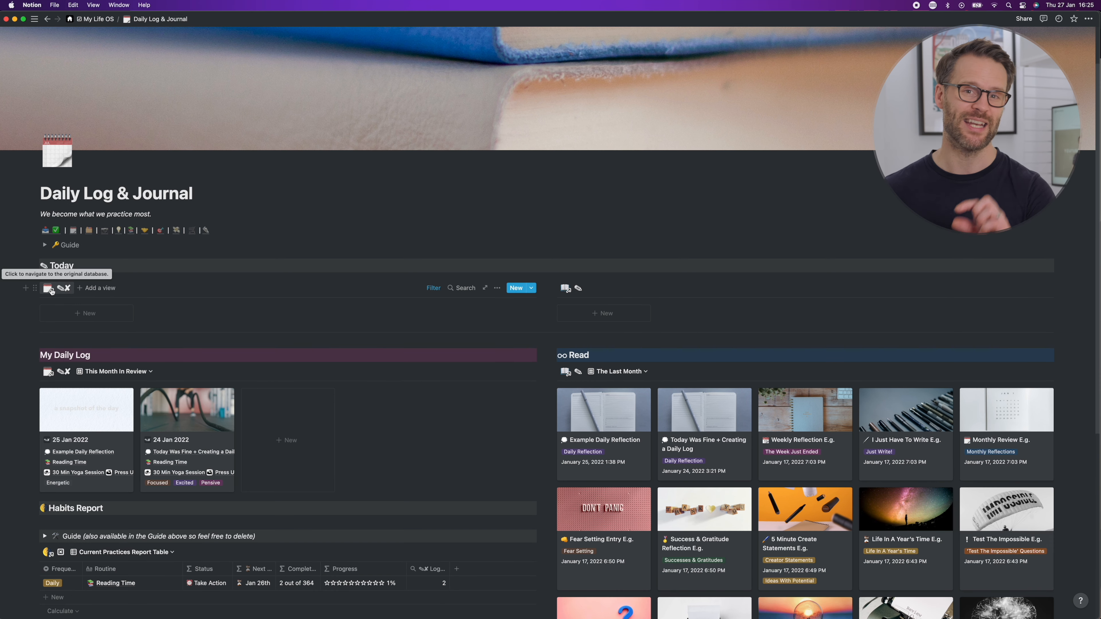
{"action": "left_click", "coordinate": [97, 18]}
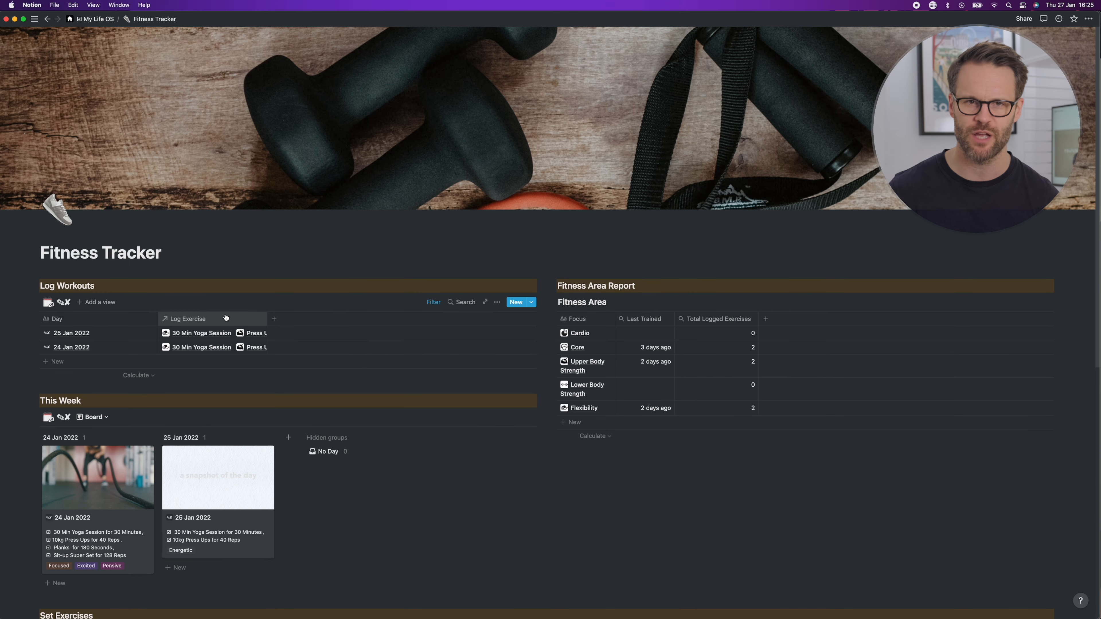
{"action": "left_click", "coordinate": [34, 19]}
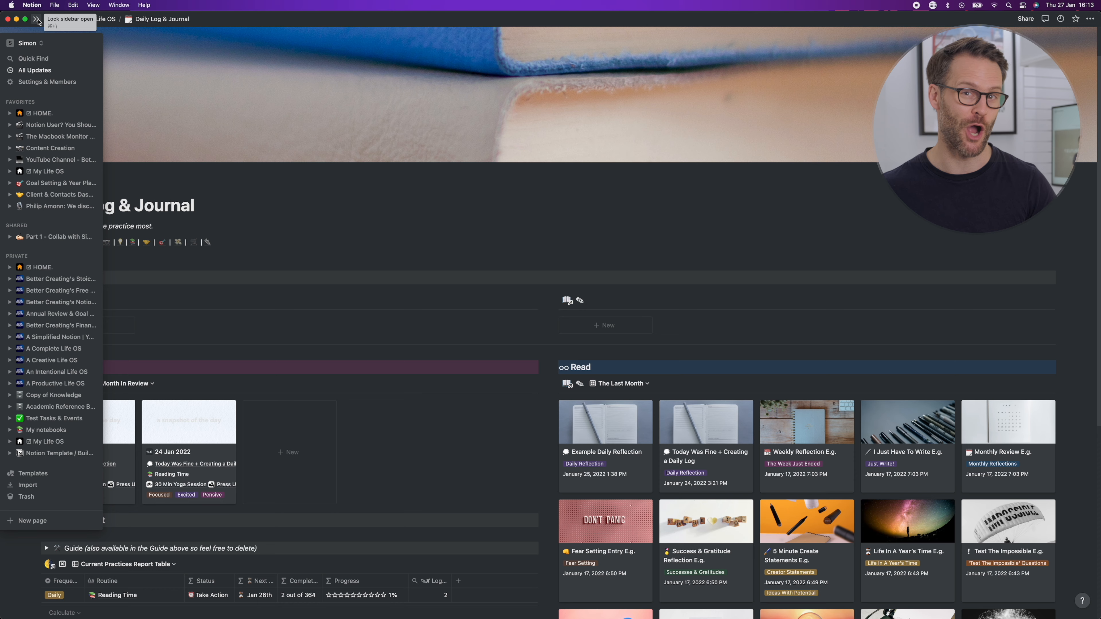
- In My notifications & settings, set Open on start to Top page in sidebar
{"action": "left_click", "coordinate": [47, 82]}
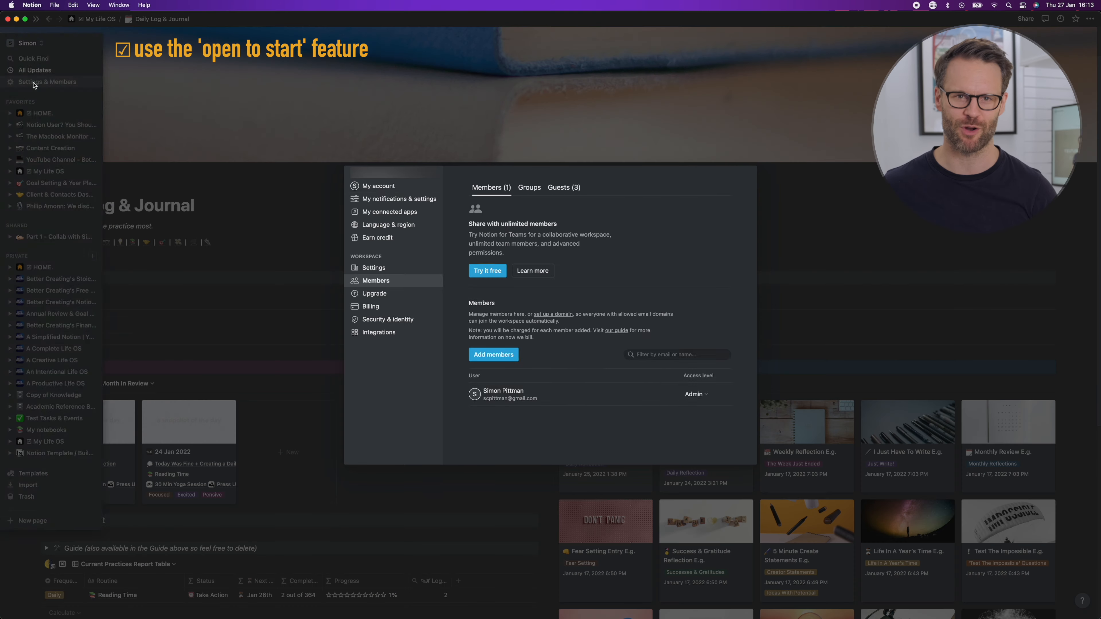
{"action": "left_click", "coordinate": [398, 199]}
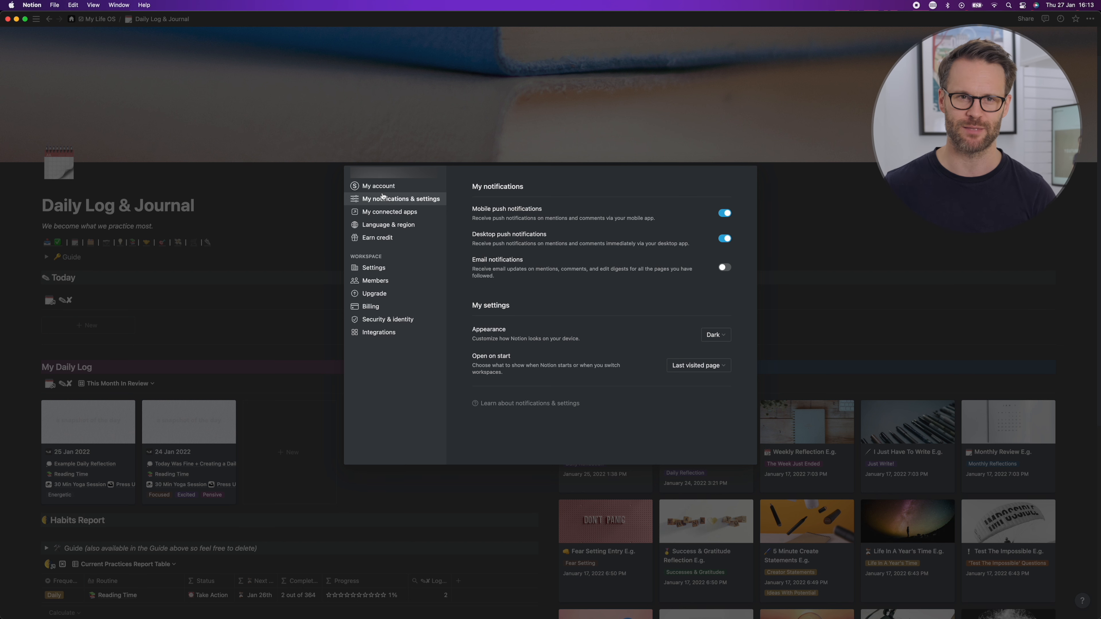
{"action": "mouse_move", "coordinate": [387, 225]}
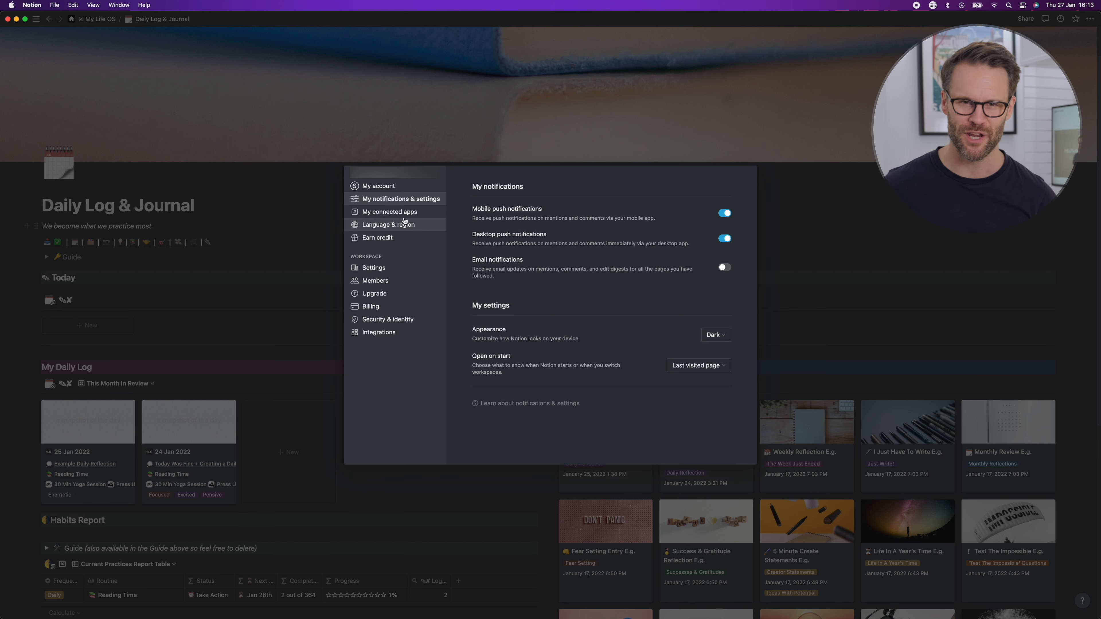
{"action": "mouse_move", "coordinate": [478, 297]}
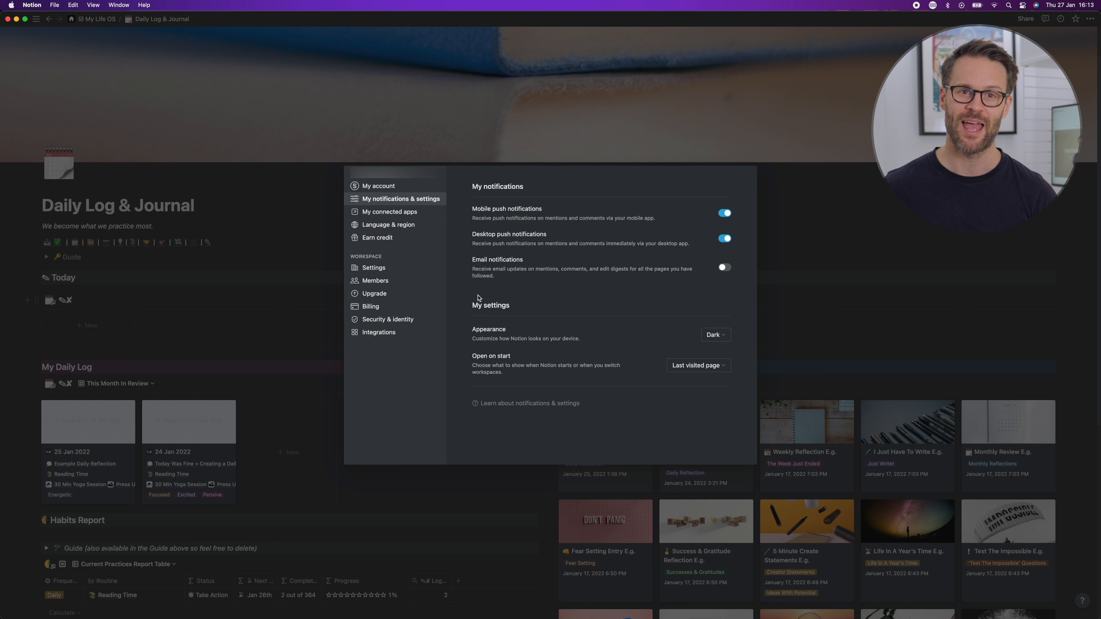
{"action": "left_click", "coordinate": [697, 365]}
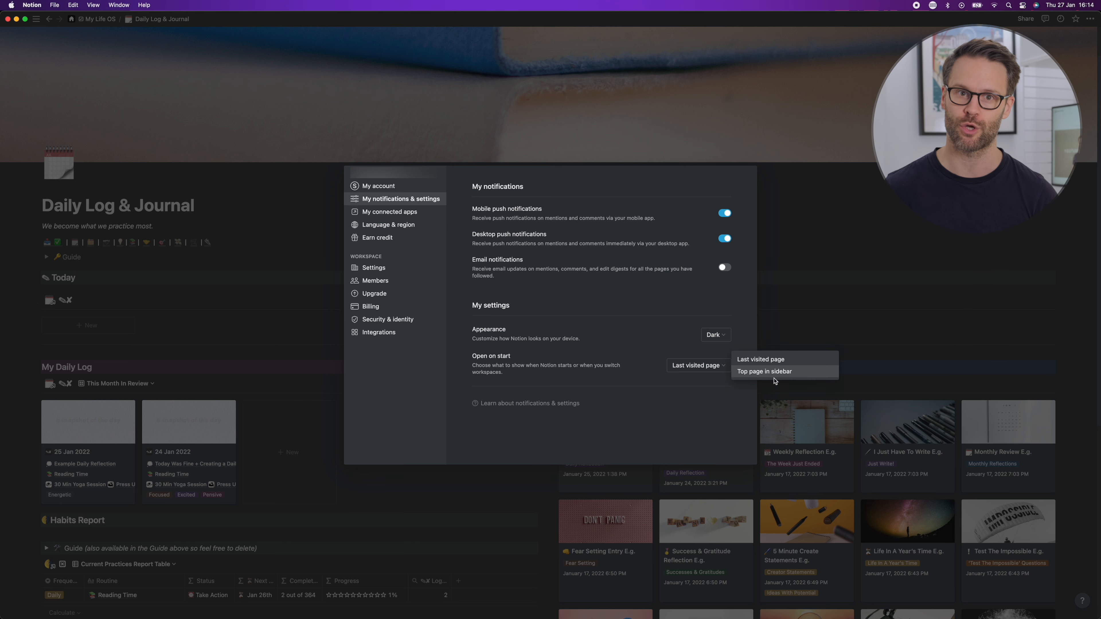
{"action": "left_click", "coordinate": [763, 371]}
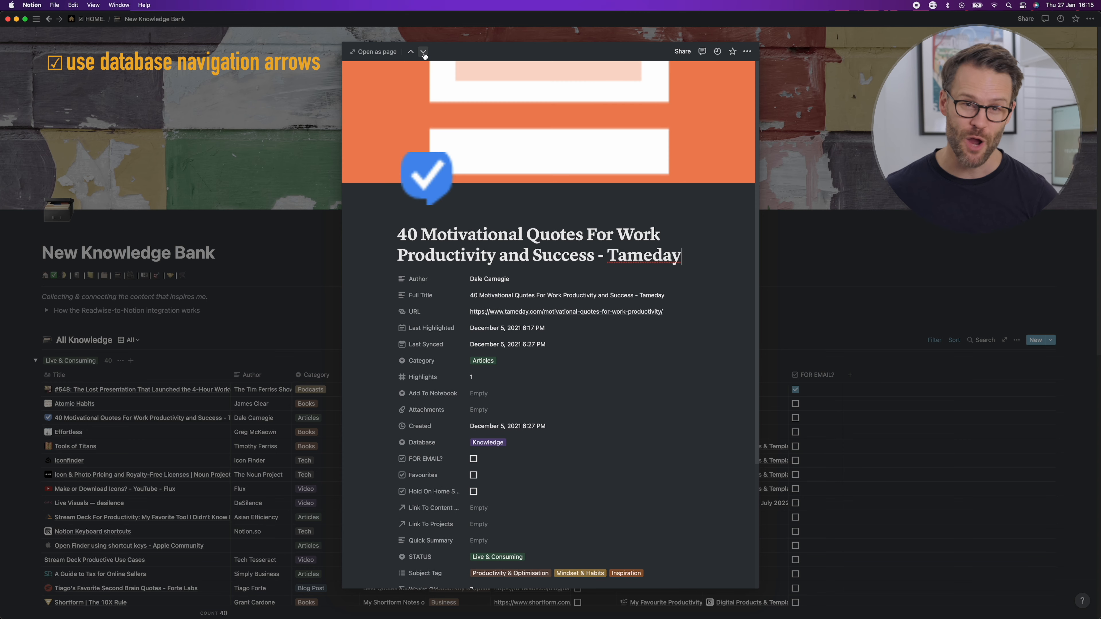
- Step through three successive project records in the page preview
{"action": "left_click", "coordinate": [410, 51]}
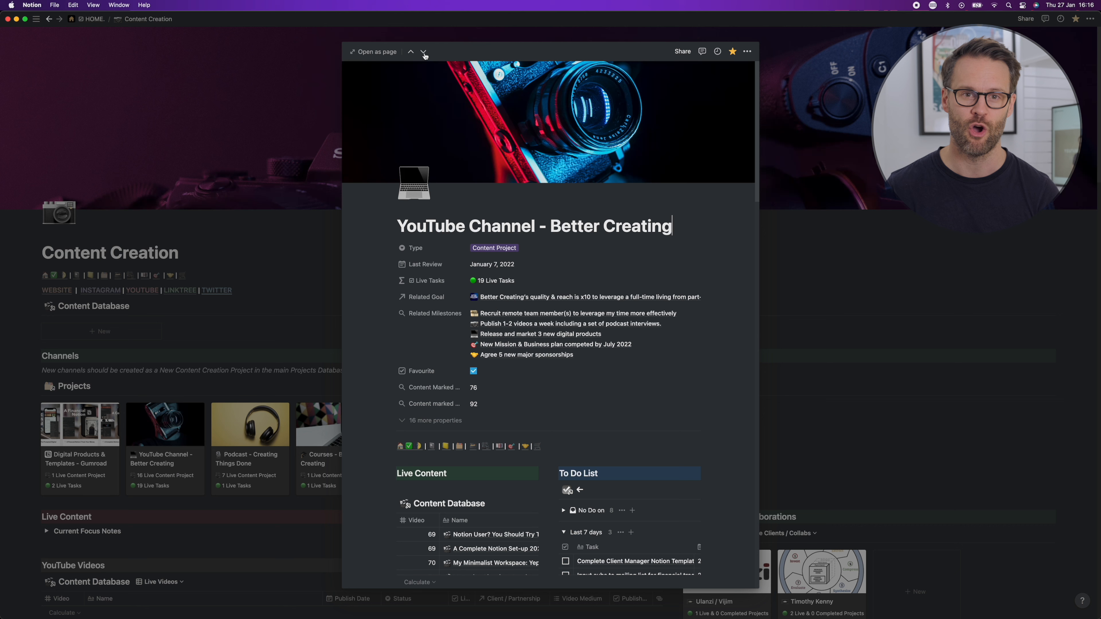
{"action": "left_click", "coordinate": [423, 51]}
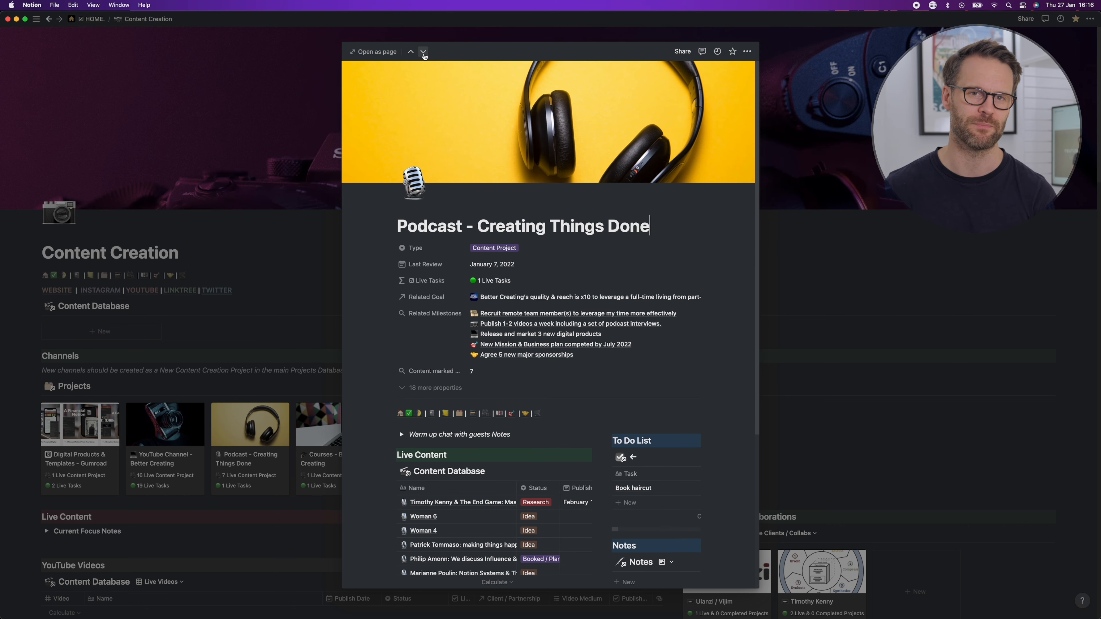
{"action": "left_click", "coordinate": [422, 51]}
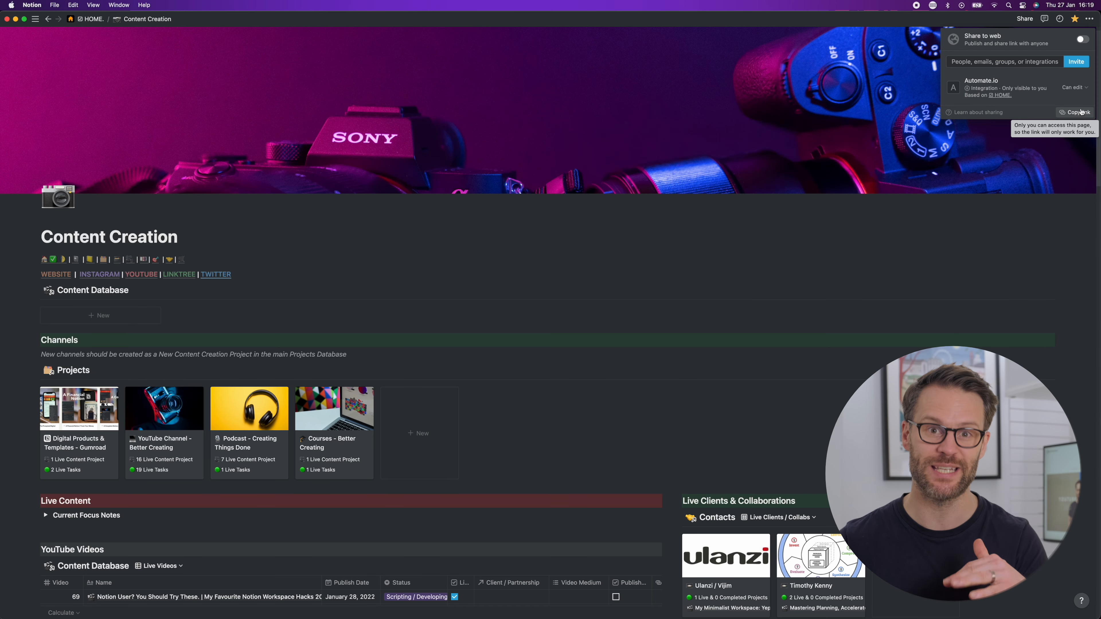
- Copy the Content Creation page link and open it from Chrome as a notion:// URL
{"action": "left_click", "coordinate": [1075, 113]}
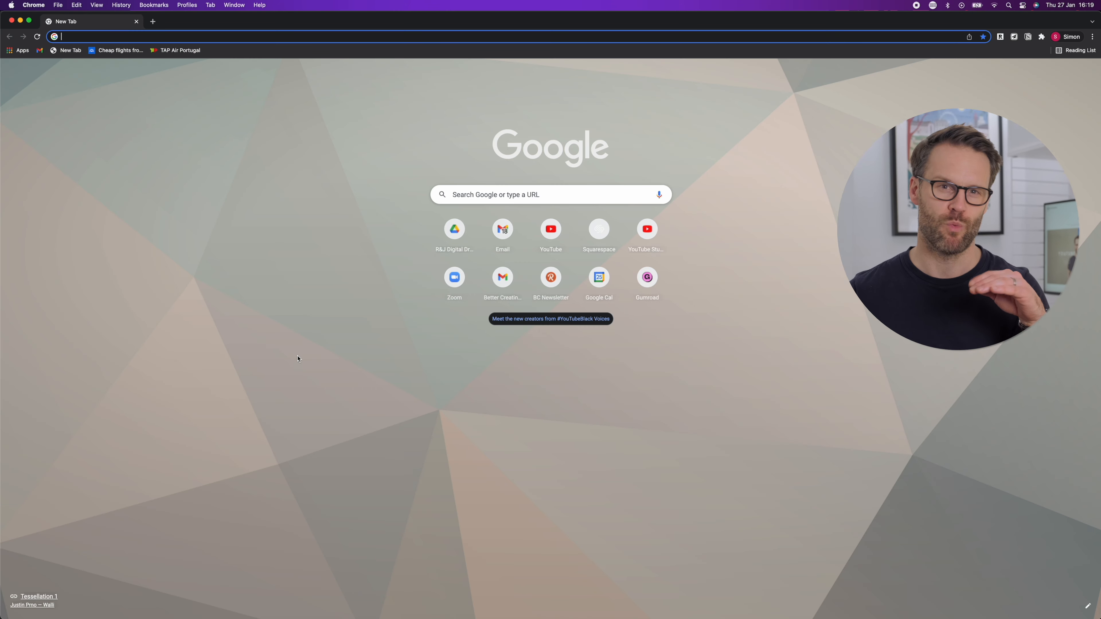
{"action": "type", "text": "notio://www.notion.so/Content-Creation"}
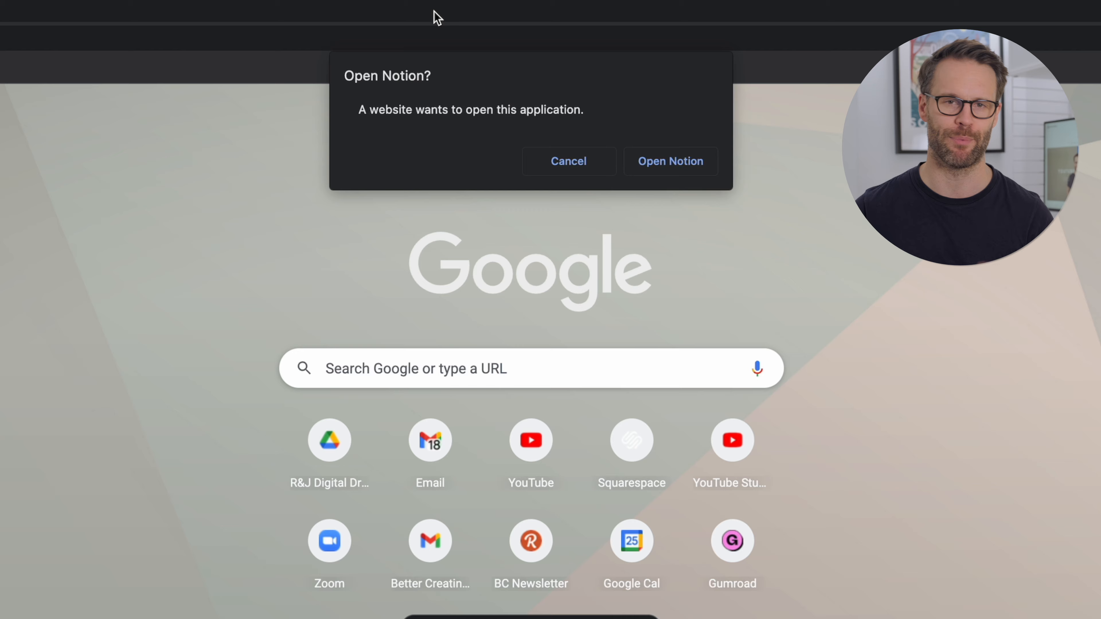
{"action": "left_click", "coordinate": [669, 160]}
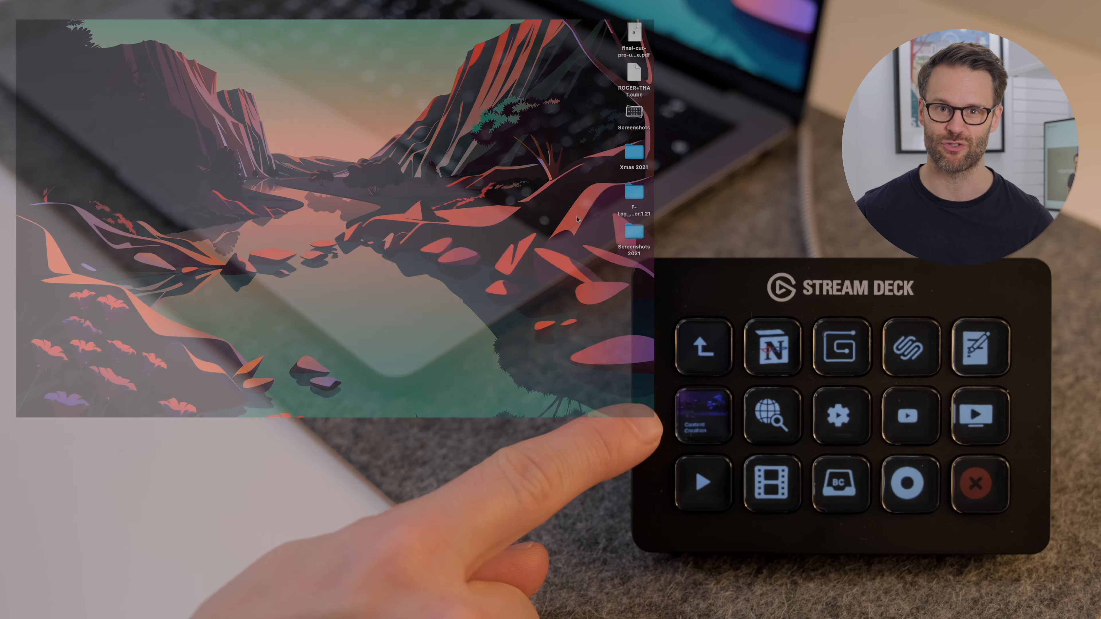
- Launch the Content Creation Notion page from the Stream Deck key
{"action": "left_click", "coordinate": [703, 415]}
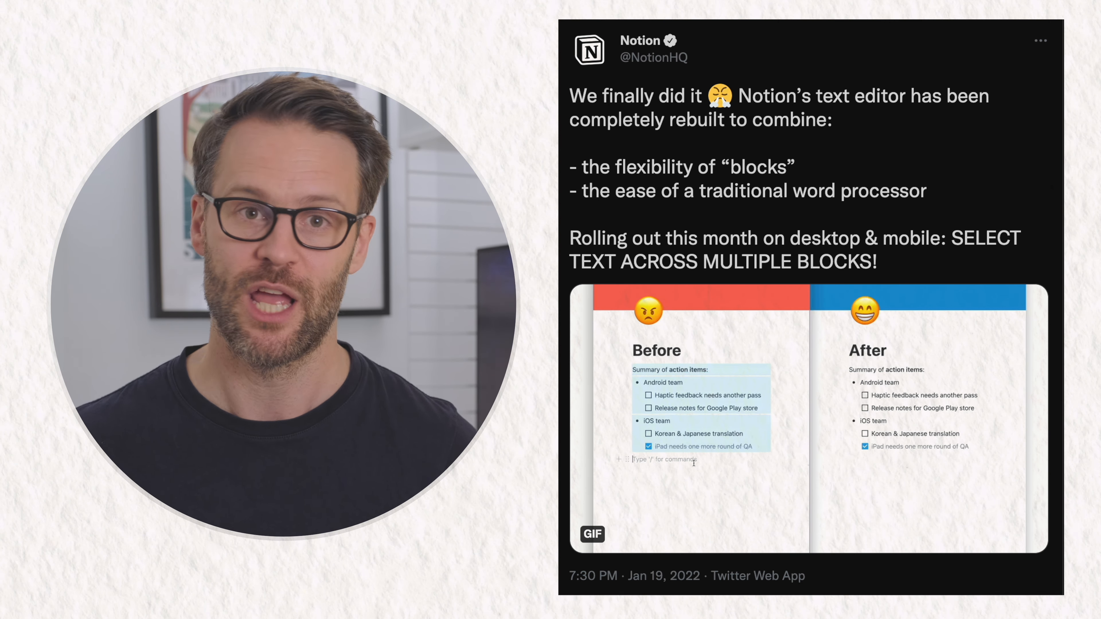
{"action": "scroll", "scroll_direction": "down", "scroll_amount": 3}
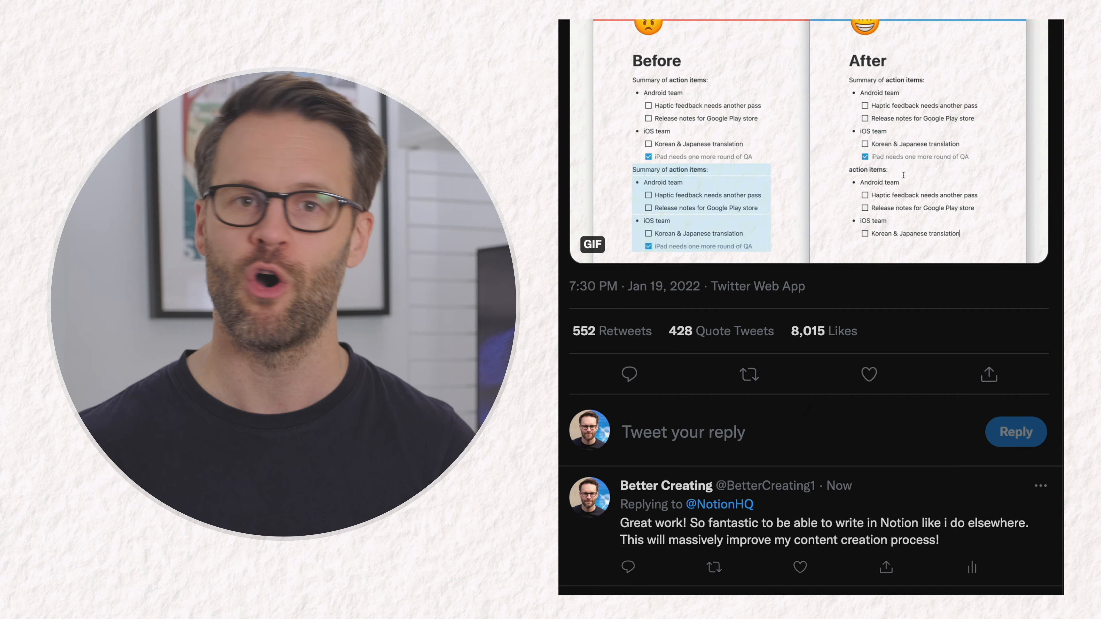
{"action": "scroll", "scroll_direction": "down", "scroll_amount": 3}
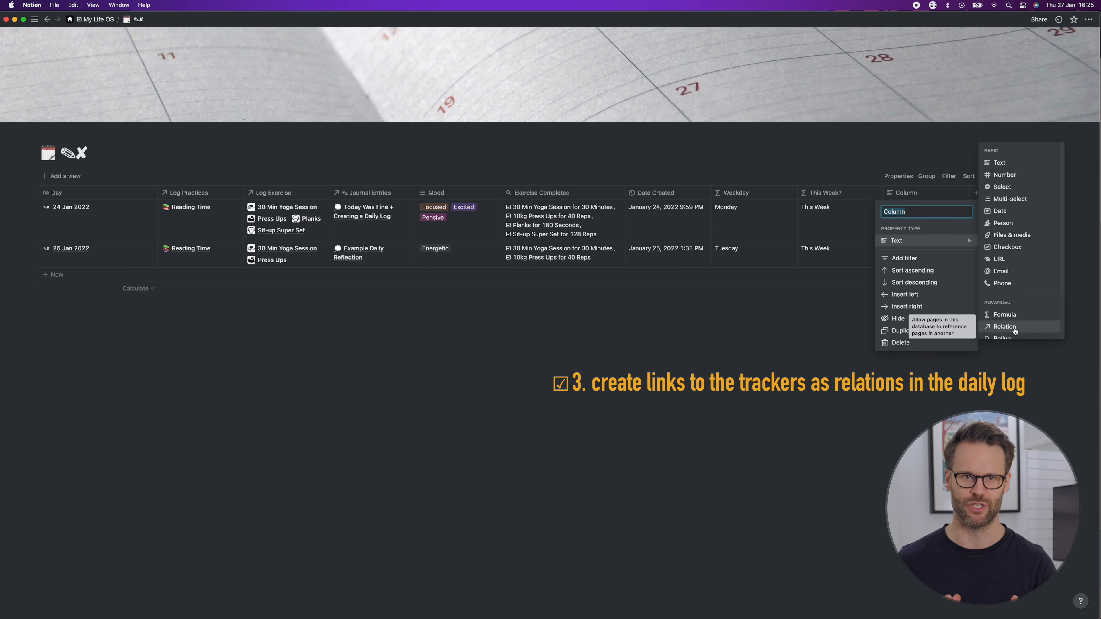
- Make the new daily log property a Relation to the Exercises database
{"action": "left_click", "coordinate": [1003, 326]}
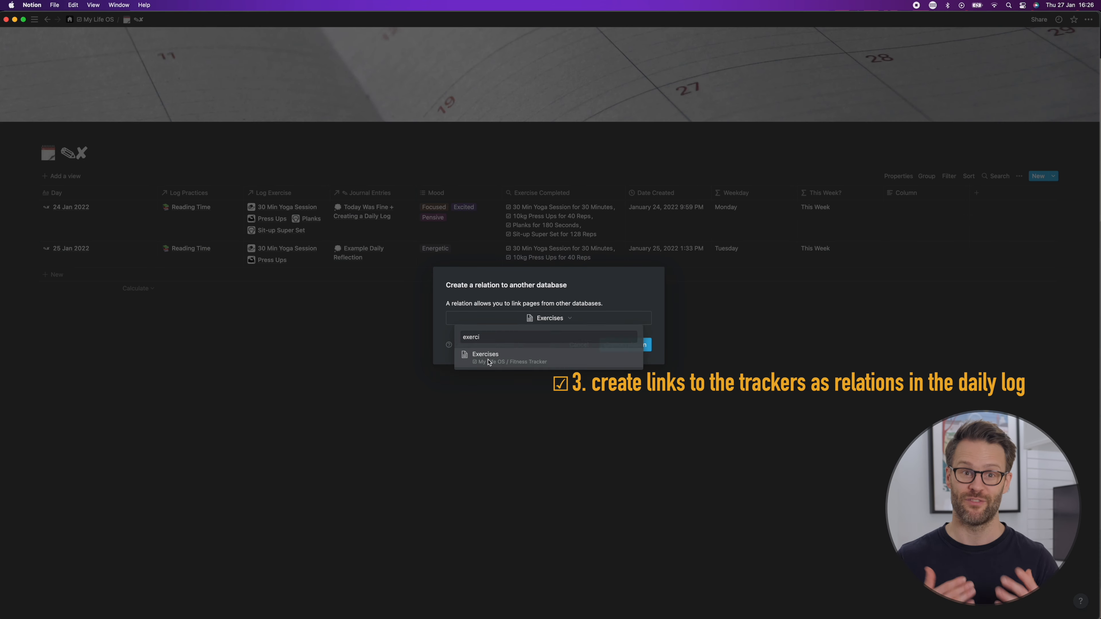
{"action": "left_click", "coordinate": [273, 193]}
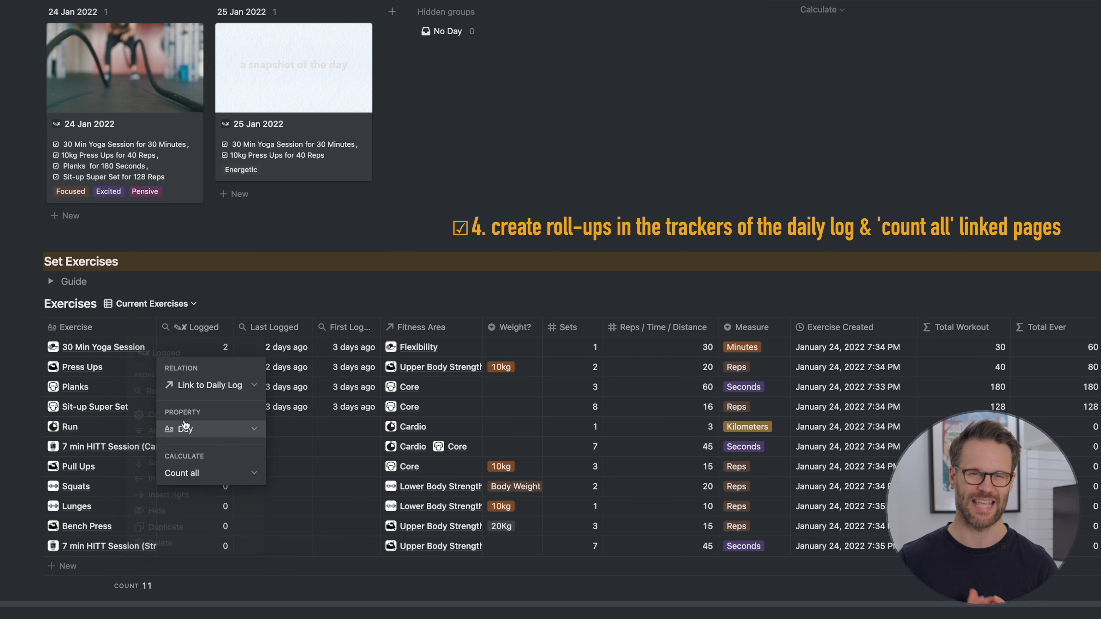
- Set the Exercises Logged roll-up to Link to Daily Log, Count all
{"action": "left_click", "coordinate": [208, 429]}
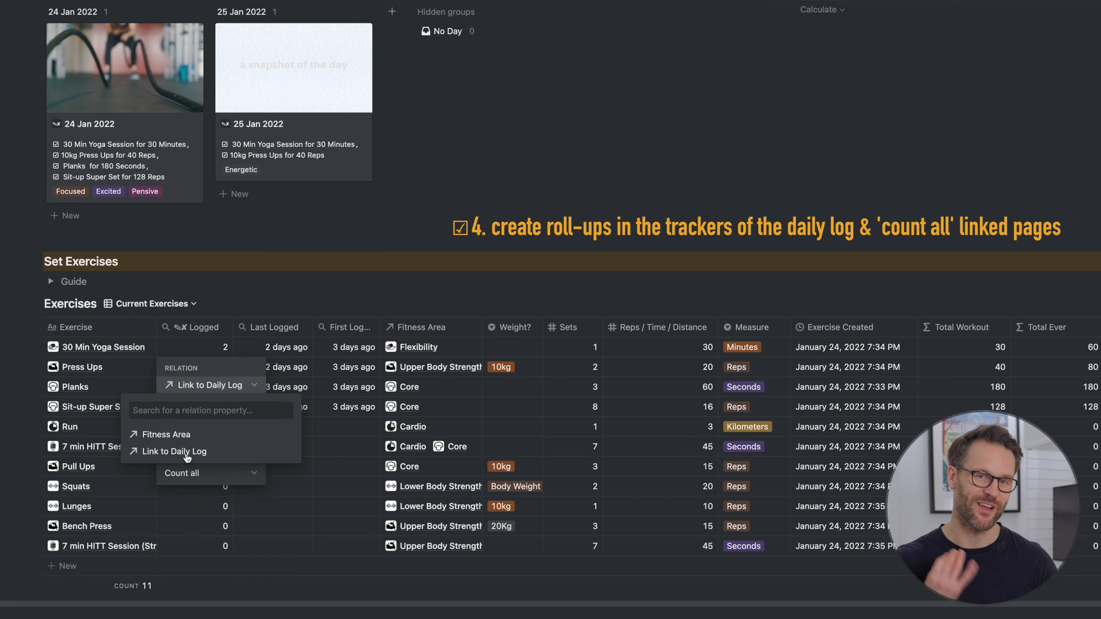
{"action": "left_click", "coordinate": [176, 451]}
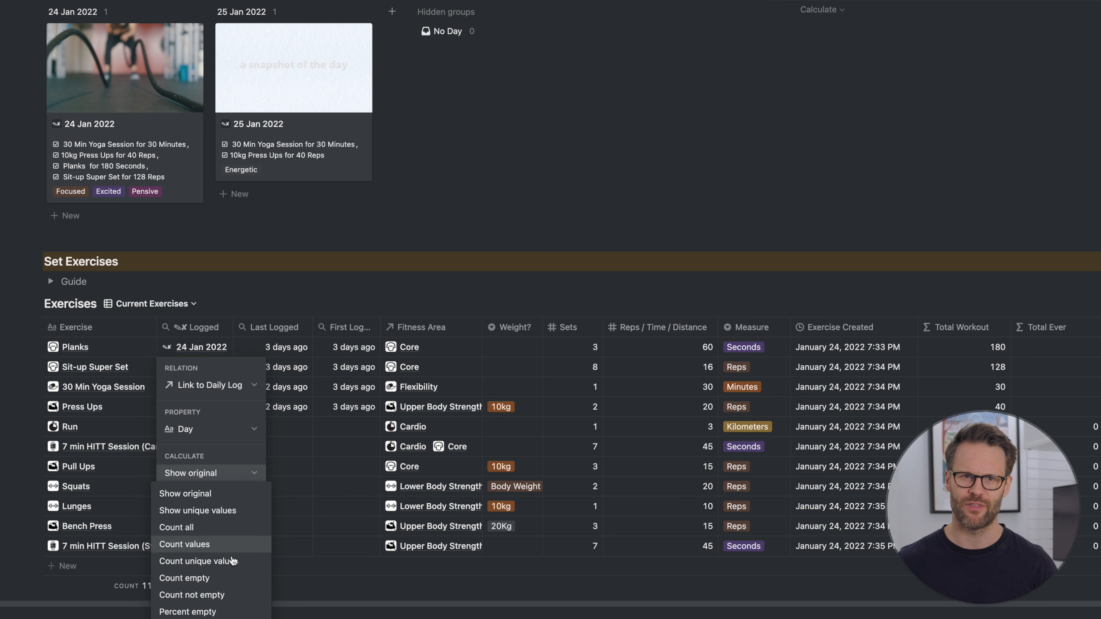
{"action": "left_click", "coordinate": [175, 528]}
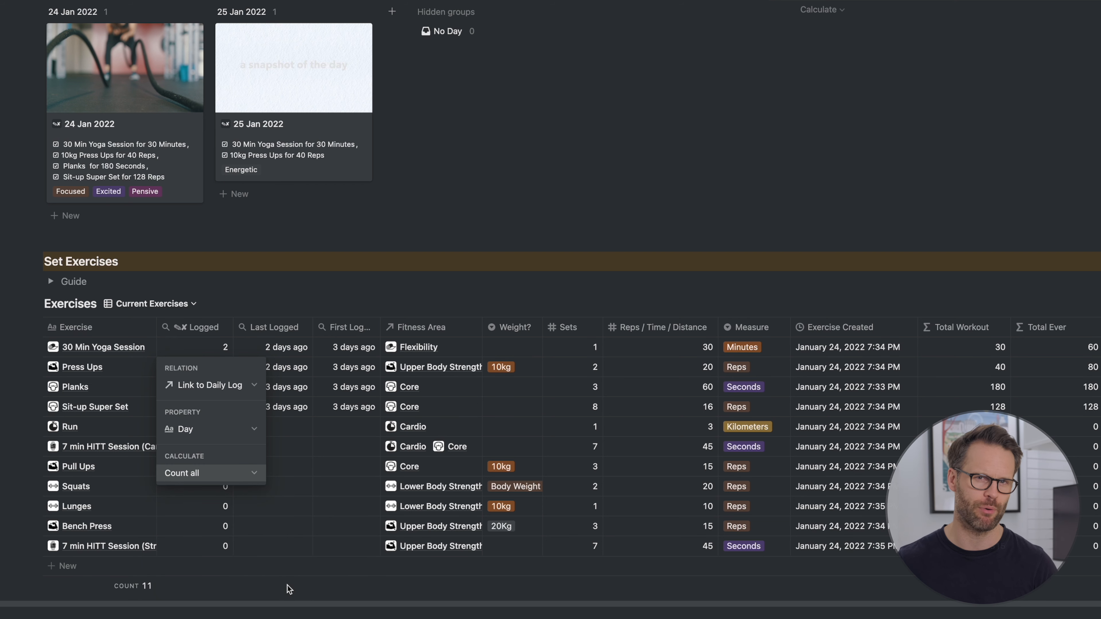